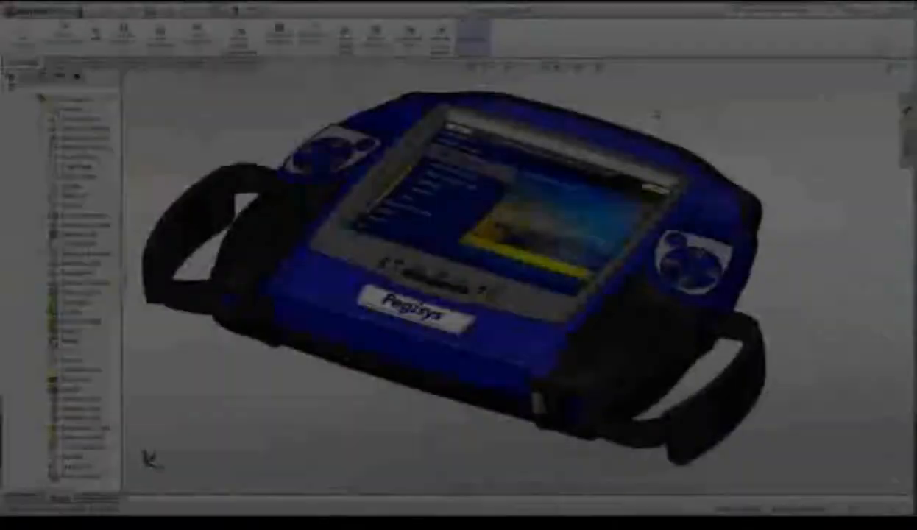
Show only the Front Cover display state and pull a Freeform control point to reshape its surface.
left_click(599, 68)
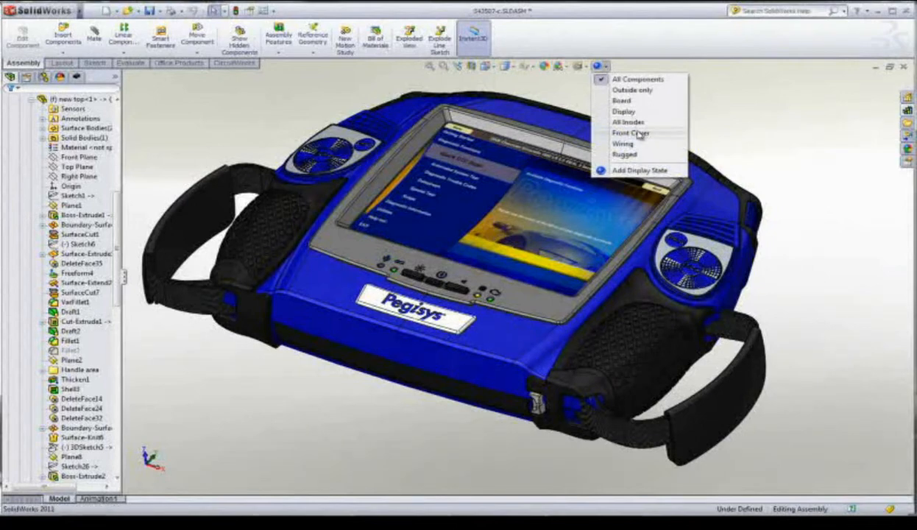
left_click(633, 133)
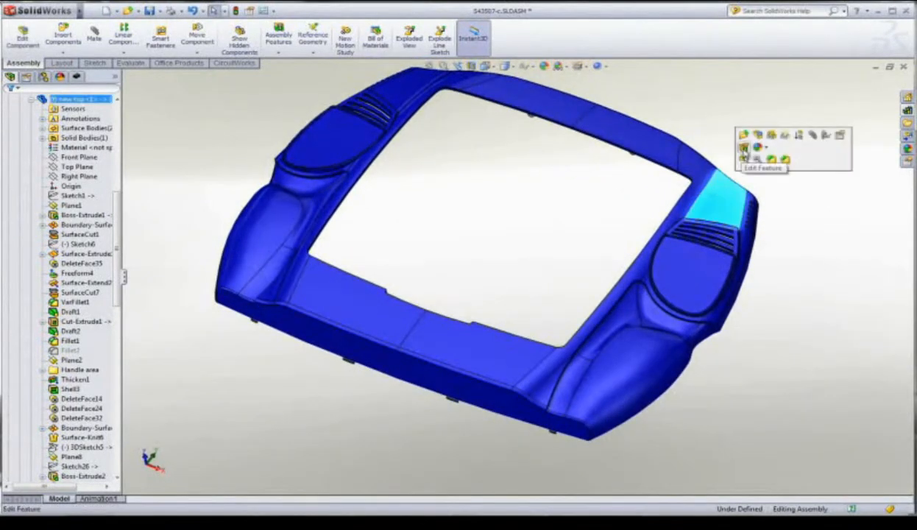
left_click(743, 151)
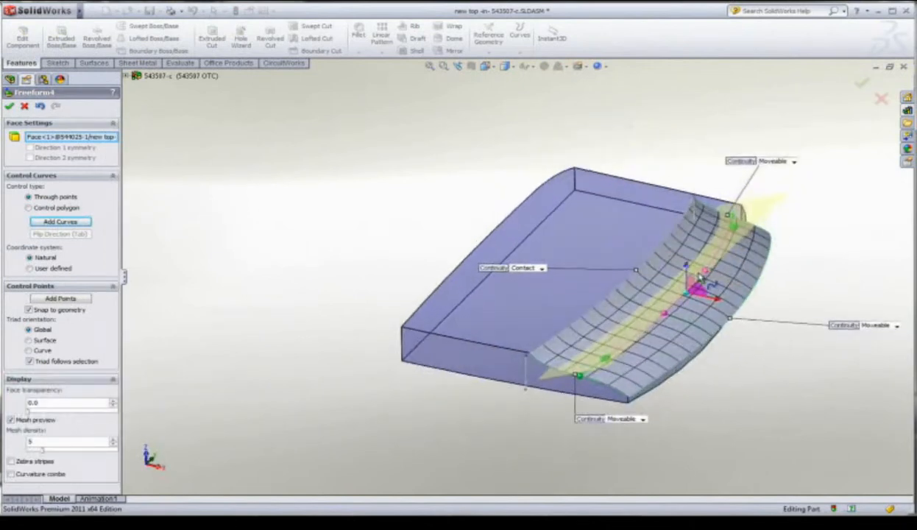
left_click_drag(695, 292, 694, 276)
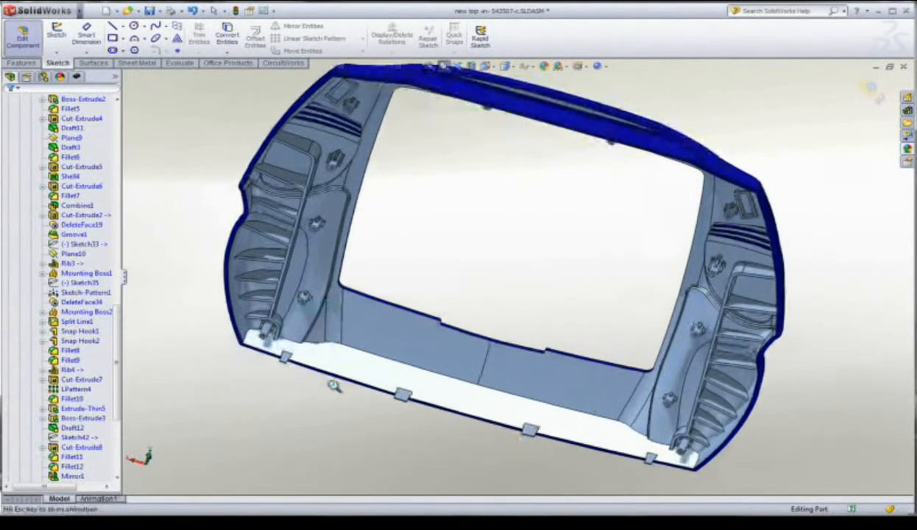
Add the mounting boss and snap hook inside the cover, then edit the Groove3 edge feature.
right_click(439, 228)
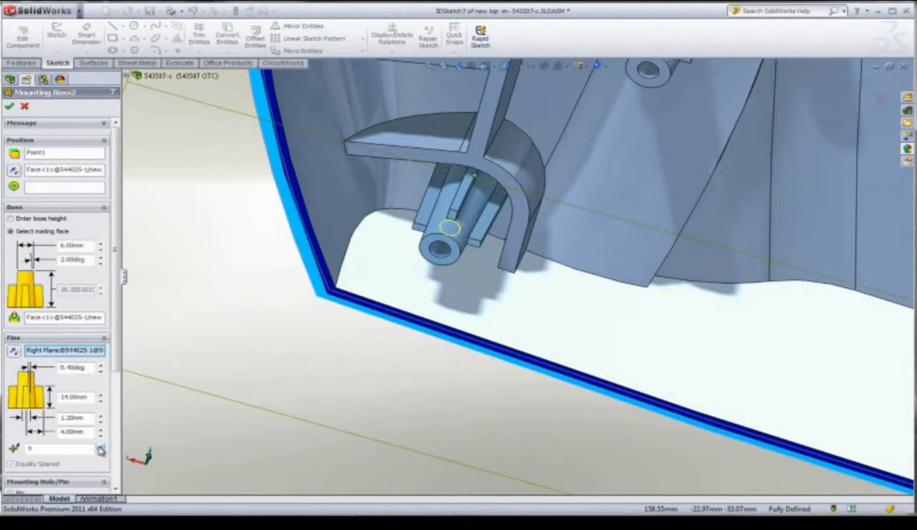
left_click(9, 106)
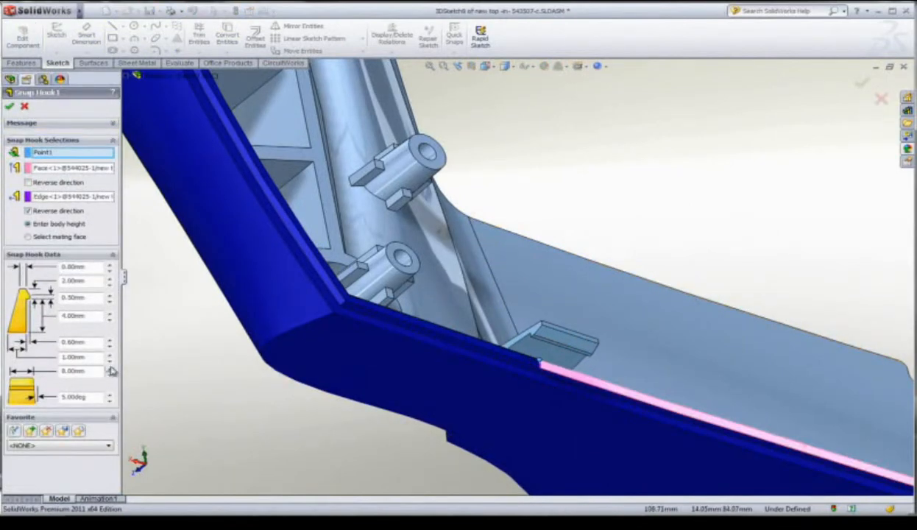
right_click(70, 380)
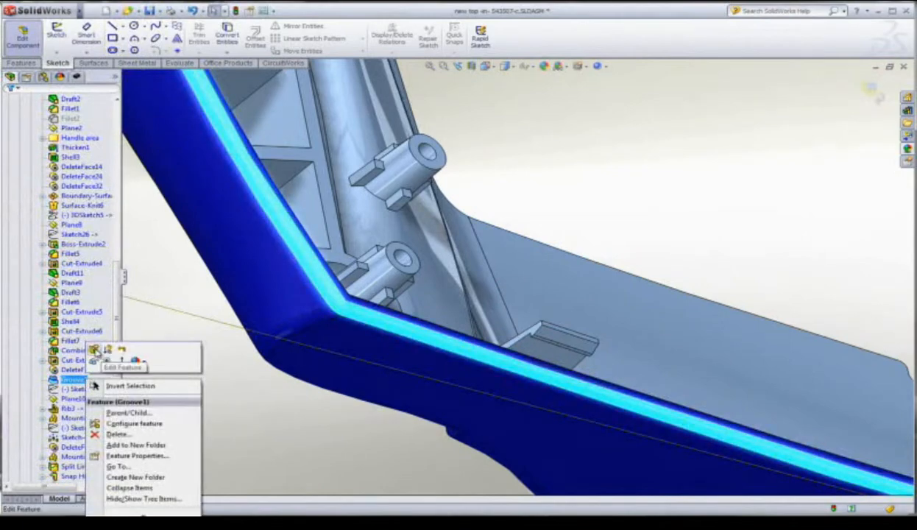
left_click(95, 351)
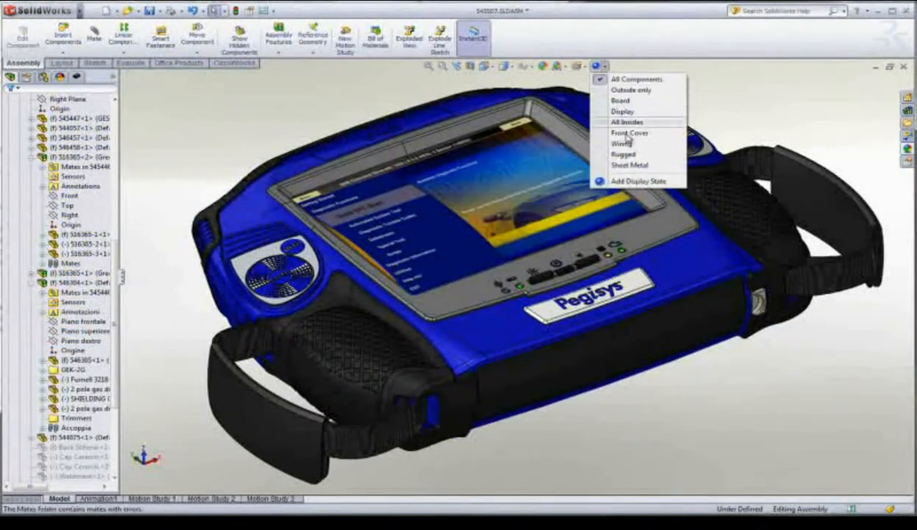
Confirm the new edge flange on the sheet-metal tray and flatten it to its flat pattern.
left_click(621, 132)
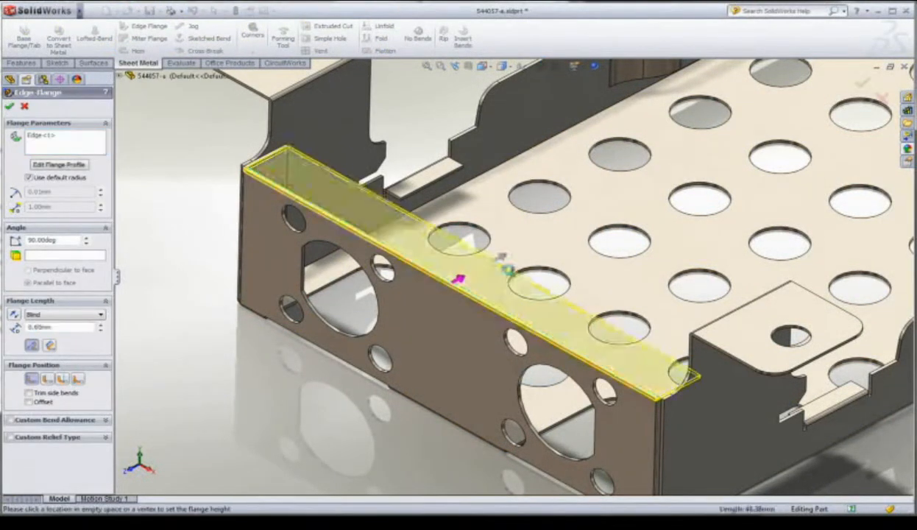
left_click(11, 107)
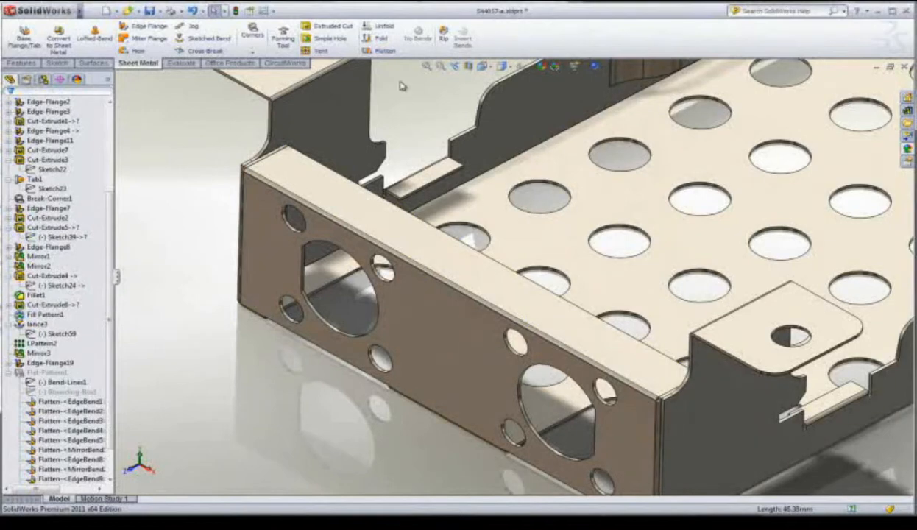
left_click(379, 50)
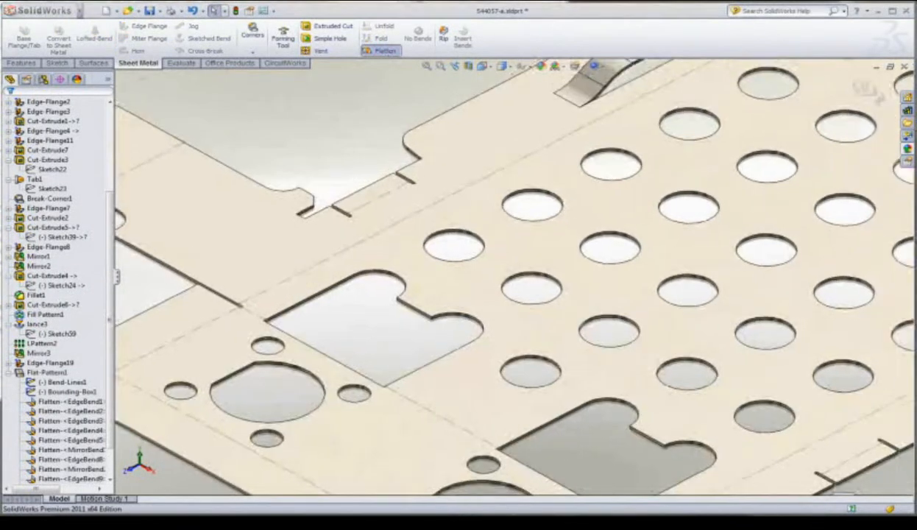
left_click(377, 50)
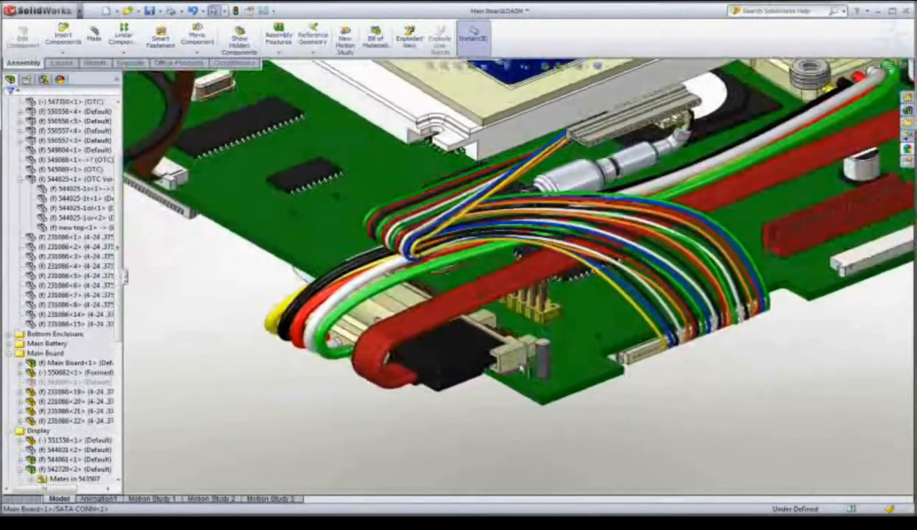
Open Main Board.SLDASM on its own and send it to CircuitWorks.
left_click(56, 359)
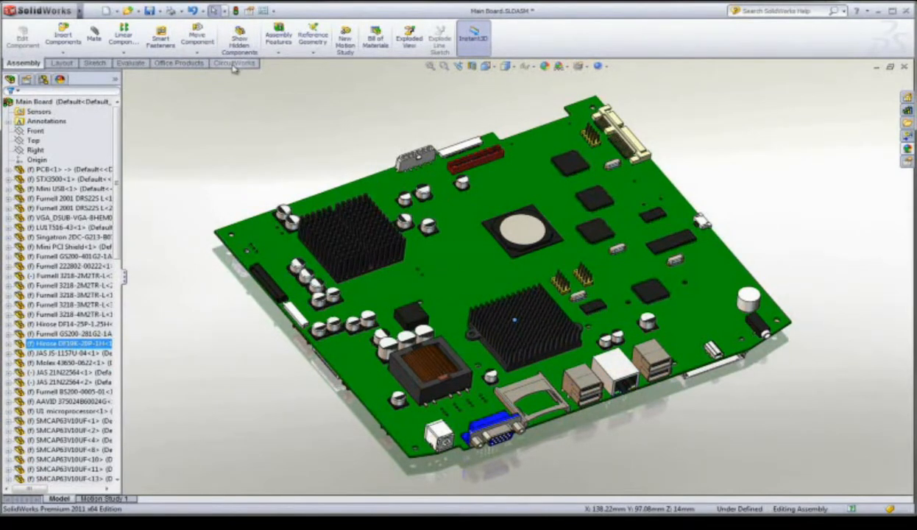
left_click(236, 65)
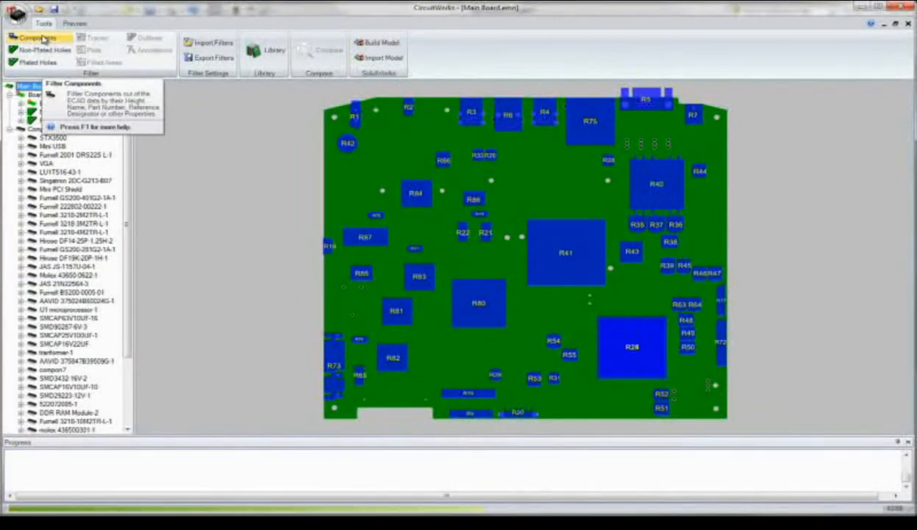
Compare the two main board versions and review the moved component in the change list.
left_click(316, 53)
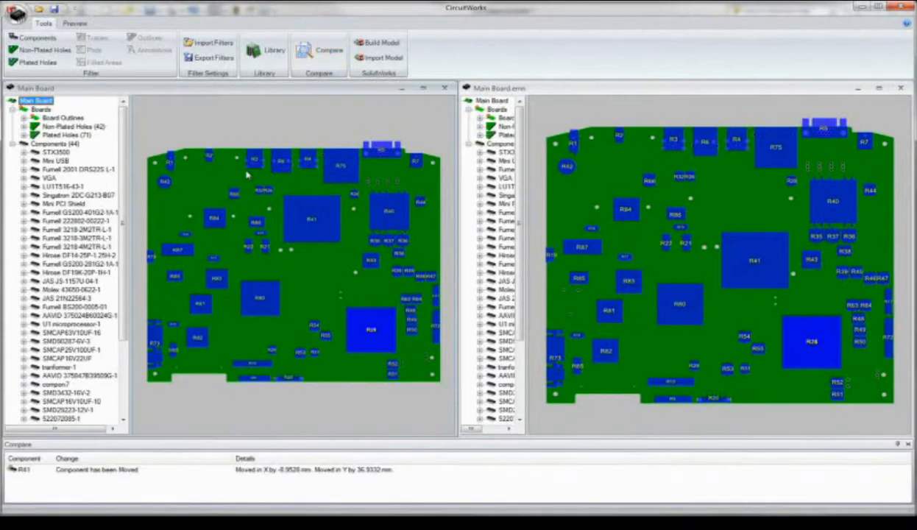
left_click(103, 468)
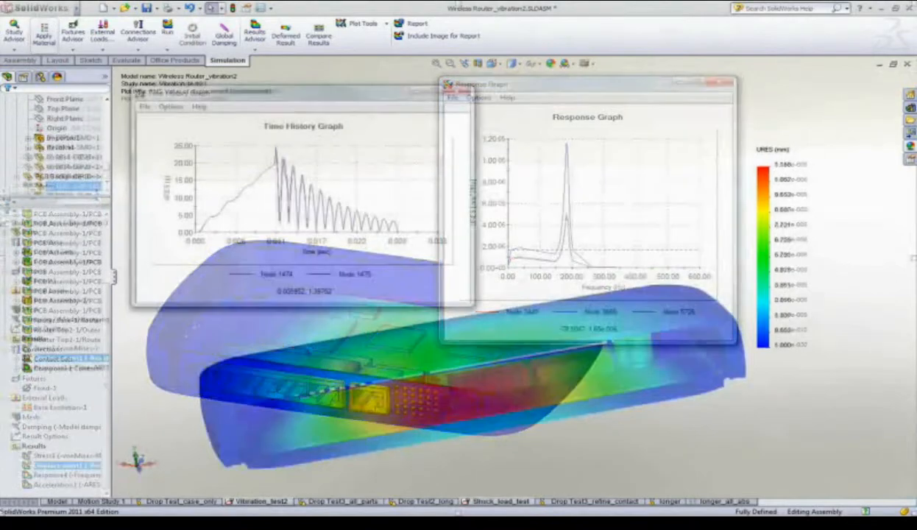
Display the URES displacement plot with its time-history and frequency-response graphs.
left_click(499, 501)
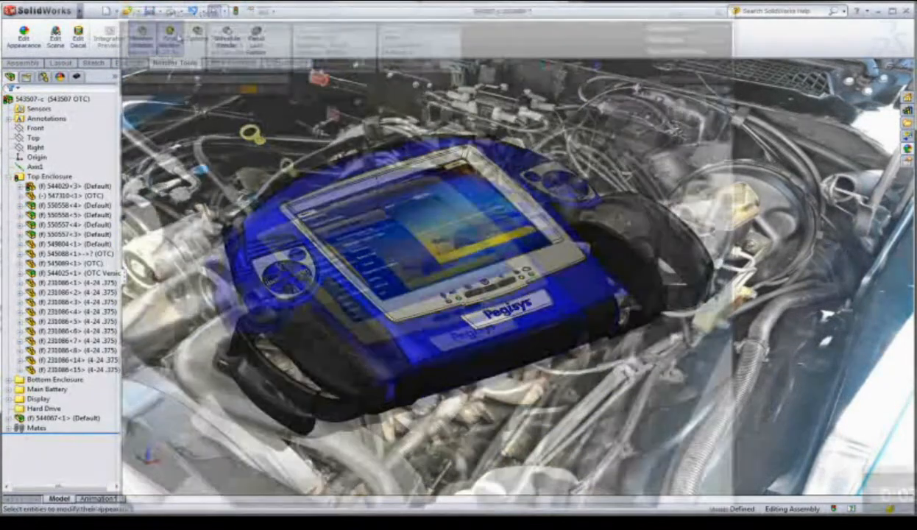
Render the blue diagnostic tool assembly against the engine-bay background scene.
left_click(170, 35)
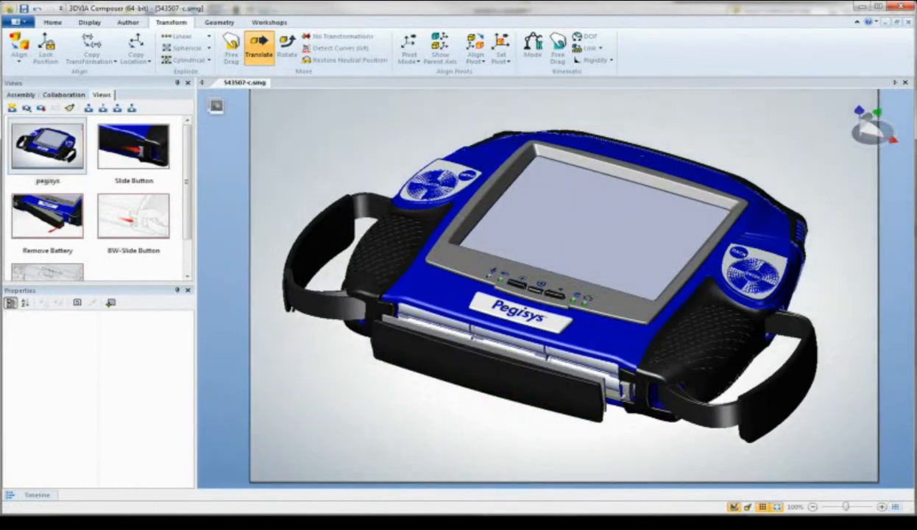
Step through the Slide Button, Remove Battery and final saved instruction views.
left_click(135, 150)
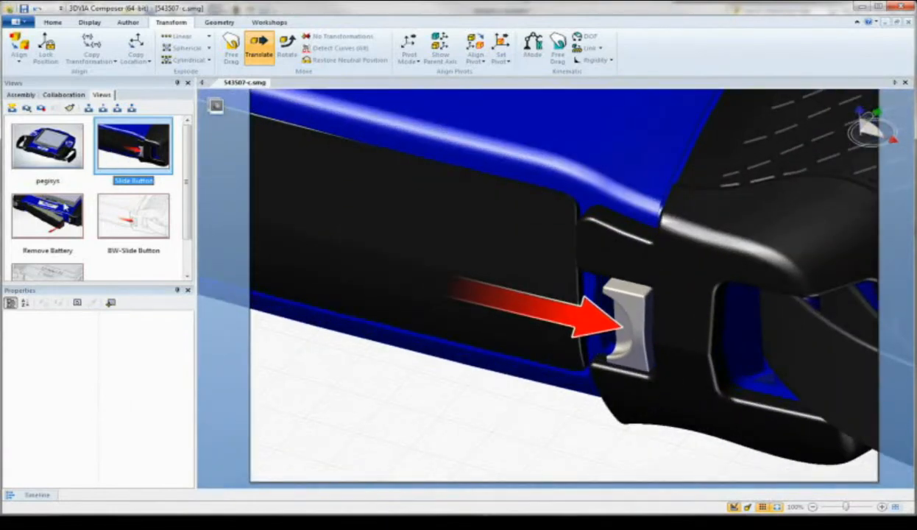
left_click(49, 215)
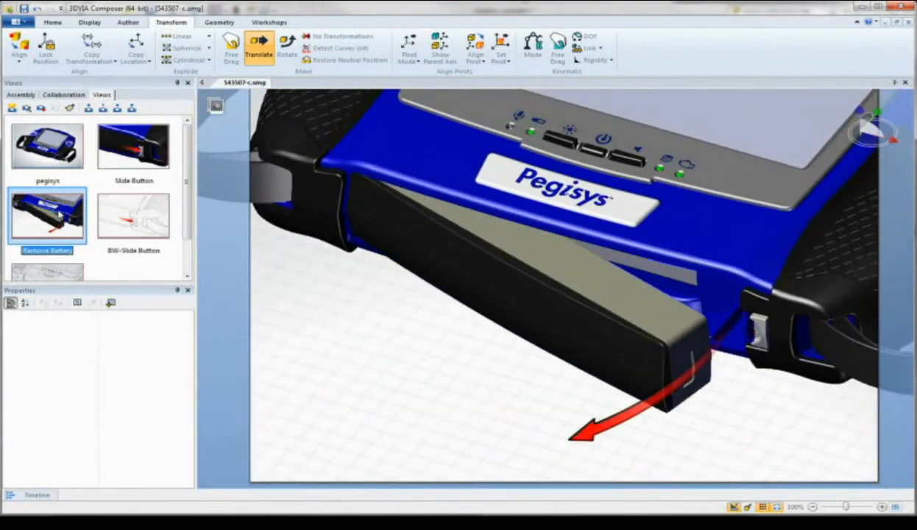
left_click(132, 215)
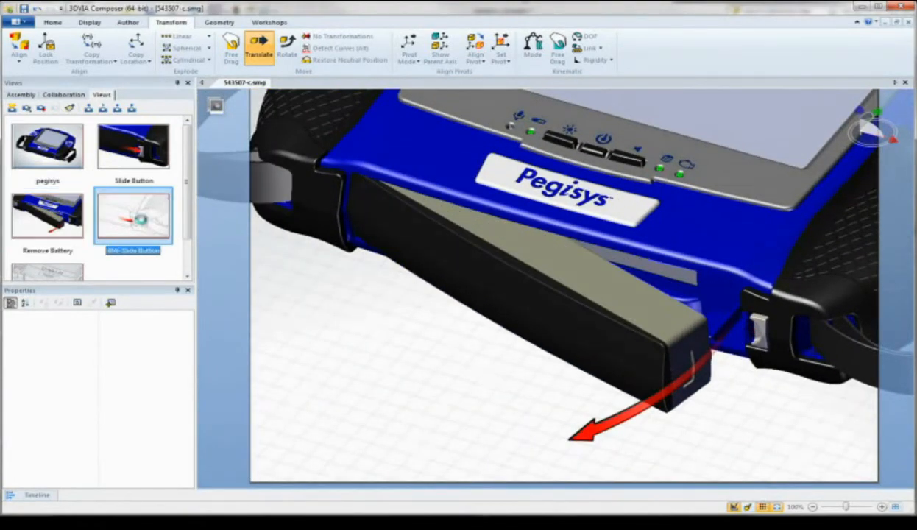